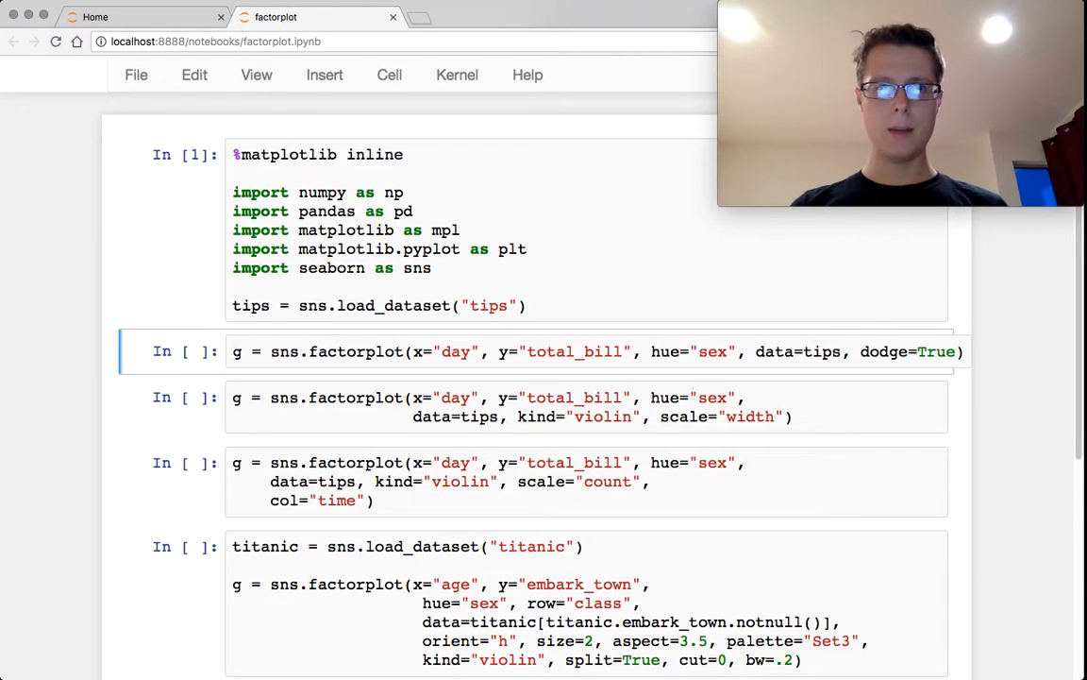
Run the dodged point plot of total bill by day and sex.
left_click(260, 351)
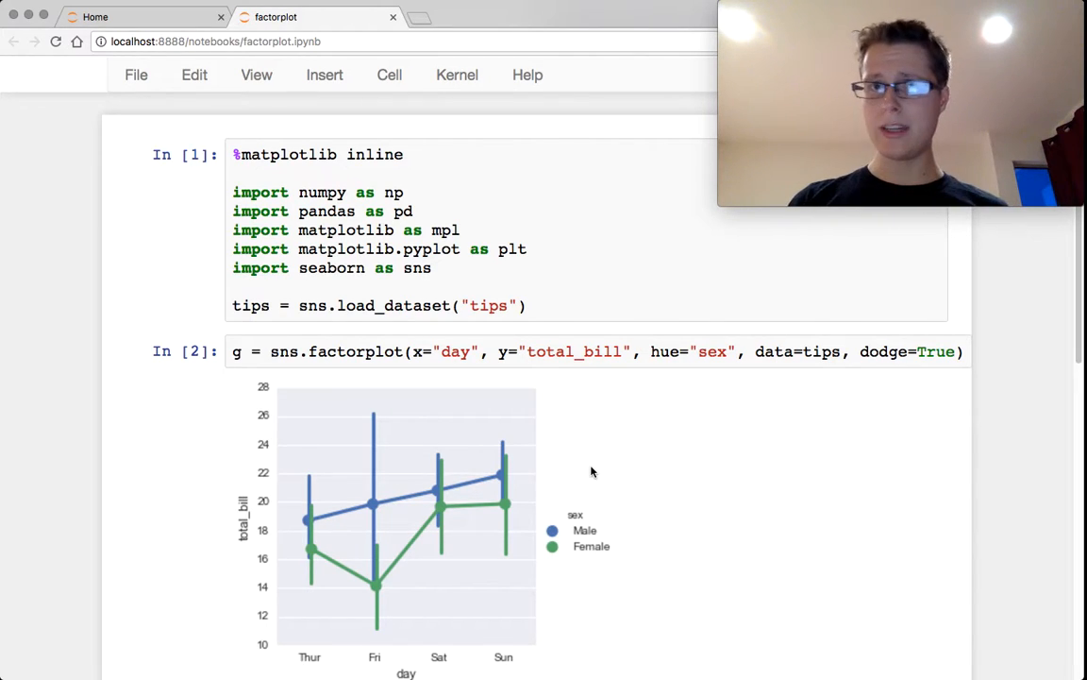
scroll("down", 3)
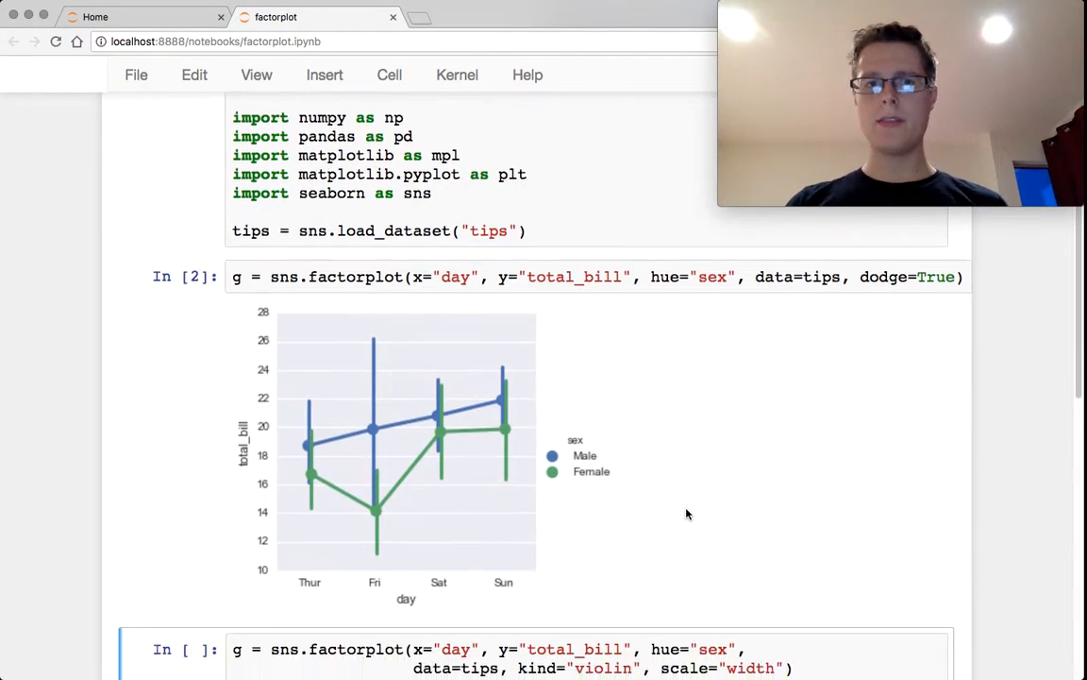
scroll("down", 3)
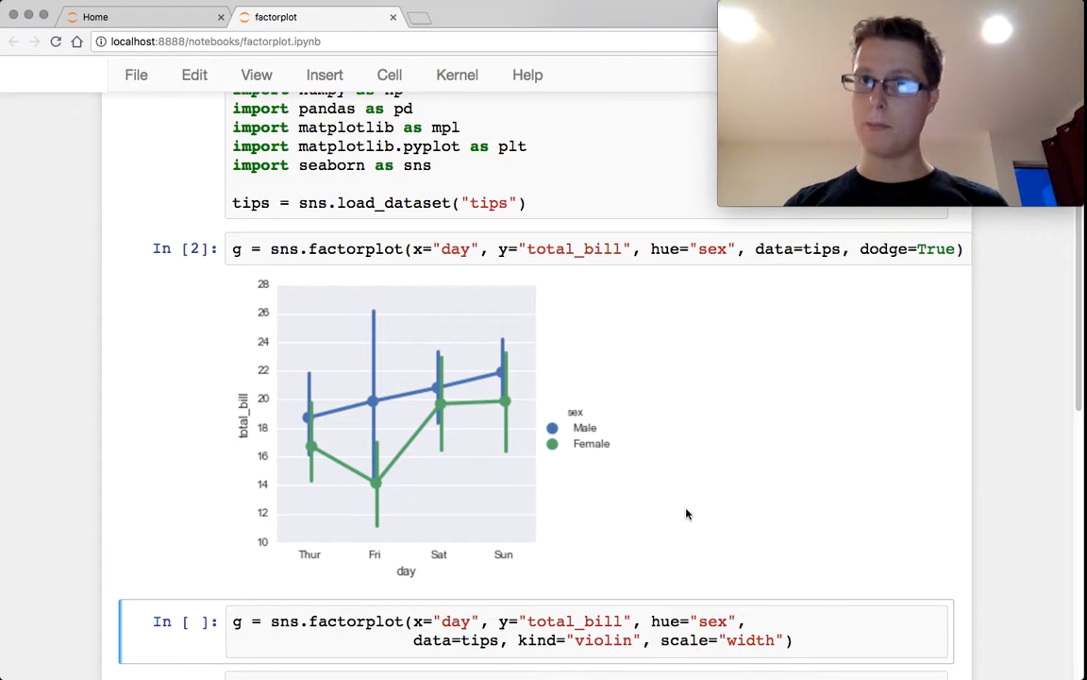
Run the width-scaled violin plot cell below it.
scroll("down", 3)
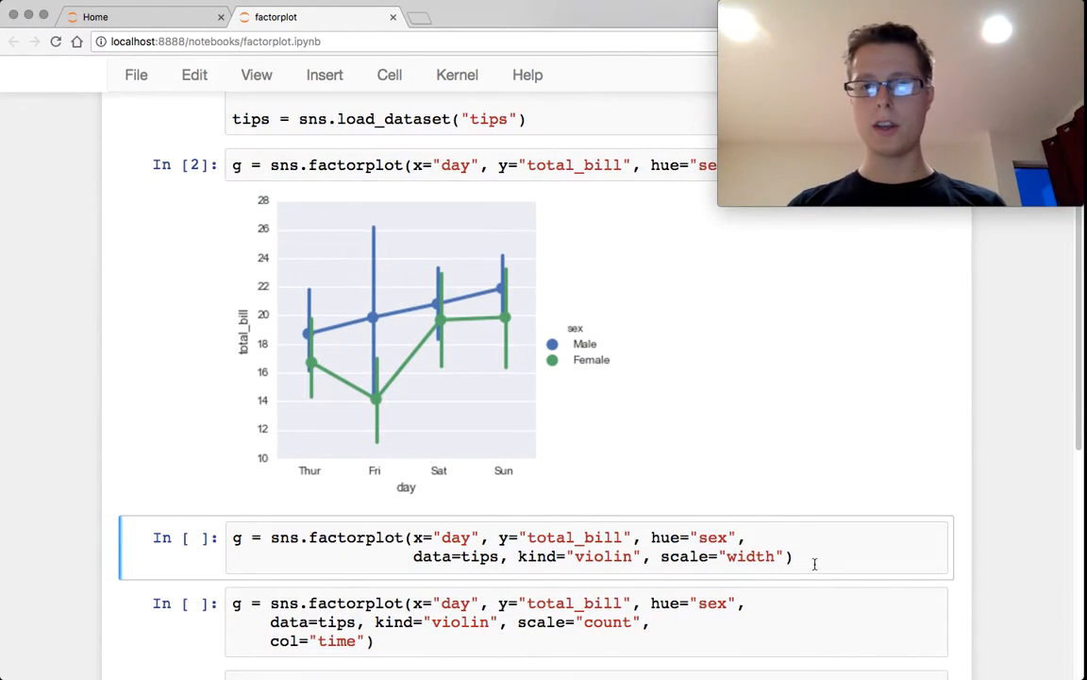
key("shift+enter")
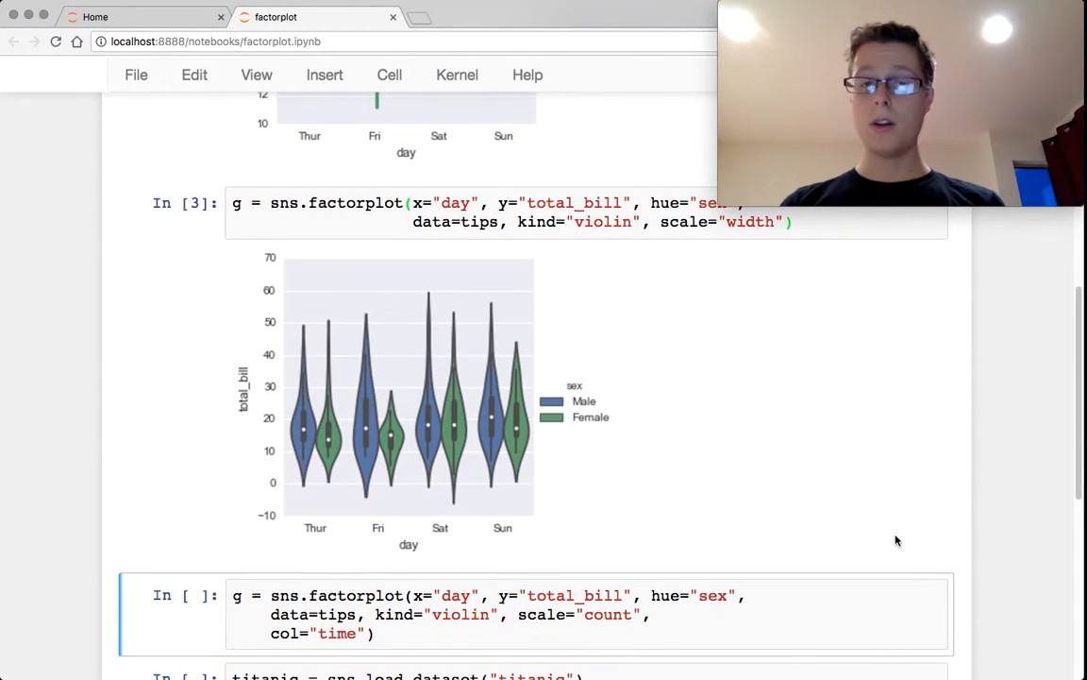
left_click(746, 626)
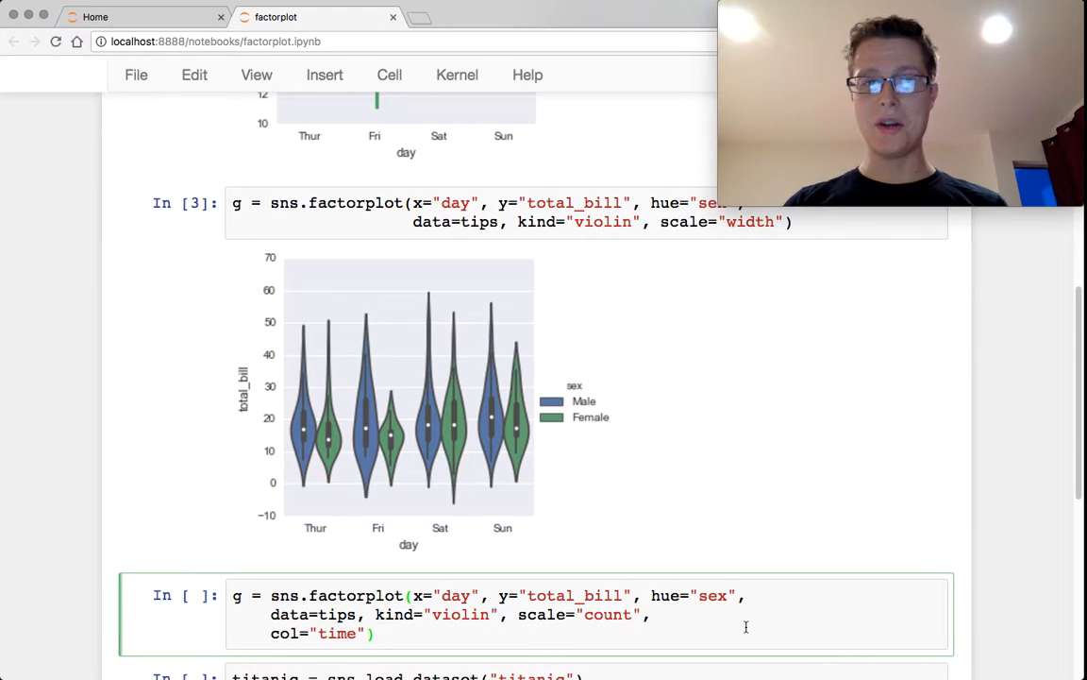
Run the col='time' count-scaled violin cell, then scroll down toward the Titanic cell.
key("shift+enter")
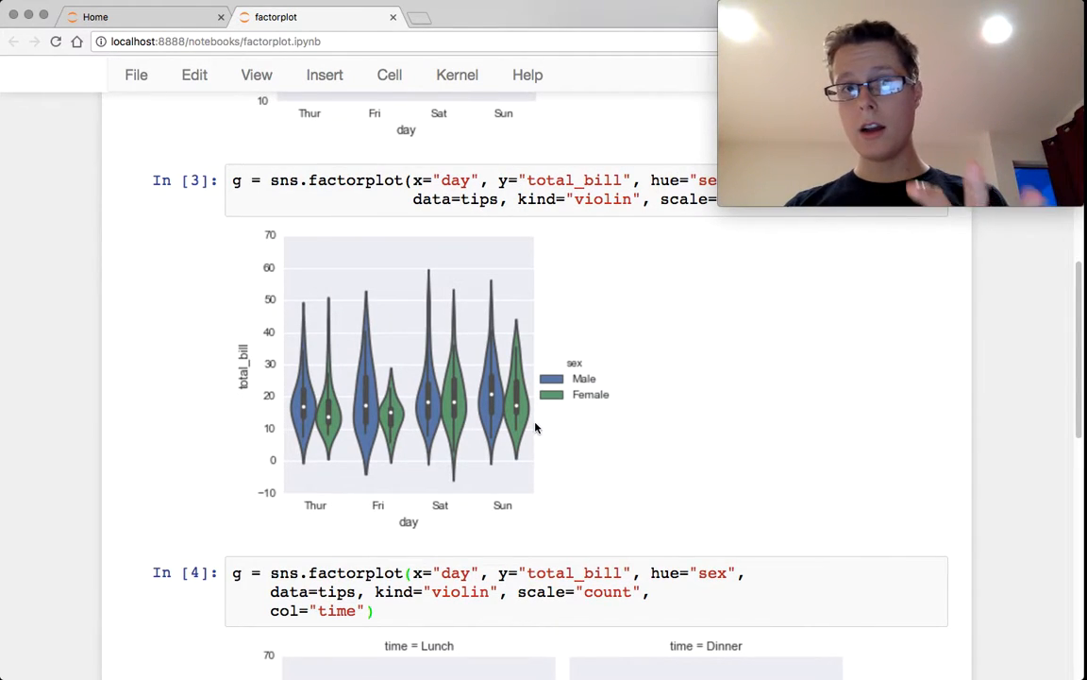
mouse_move(544, 424)
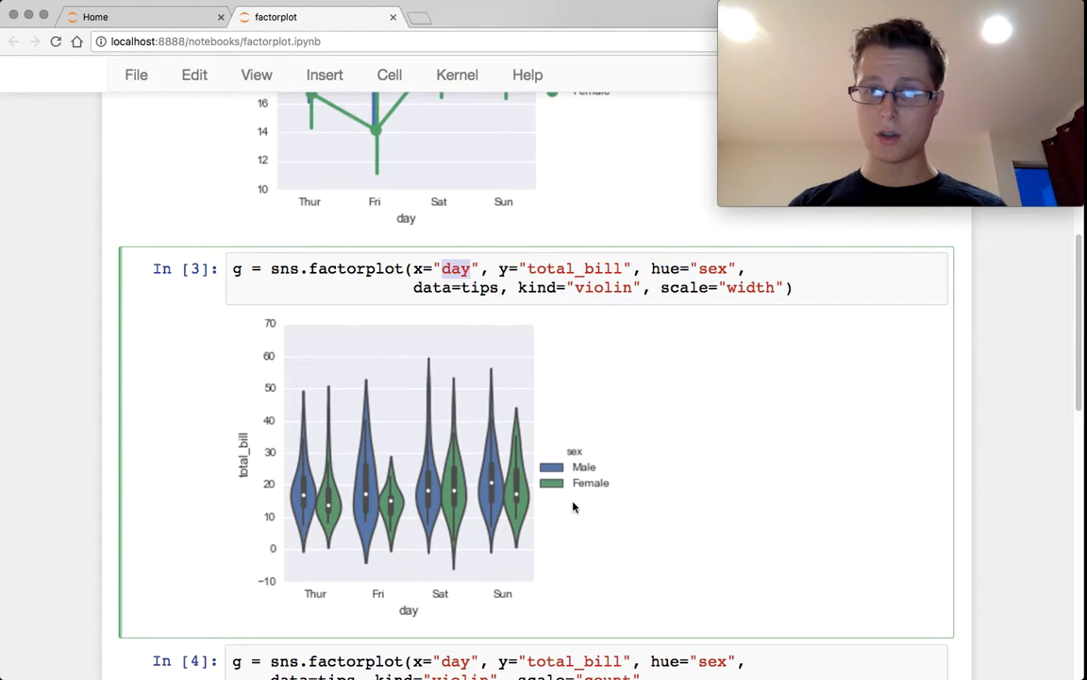
left_click(458, 268)
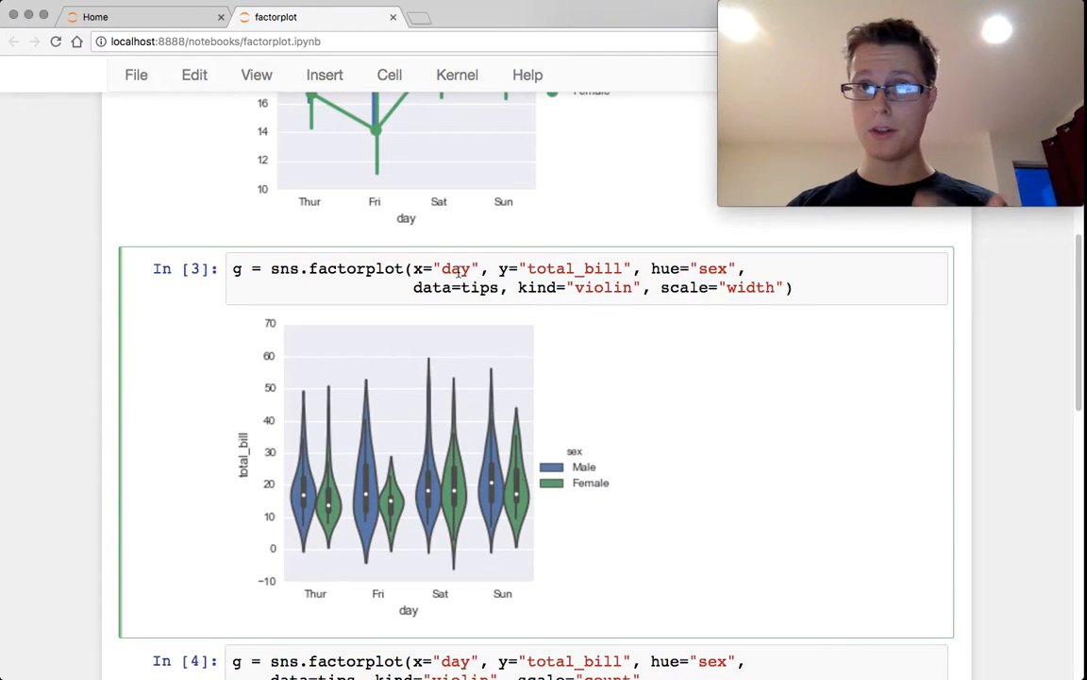
scroll("down", 3)
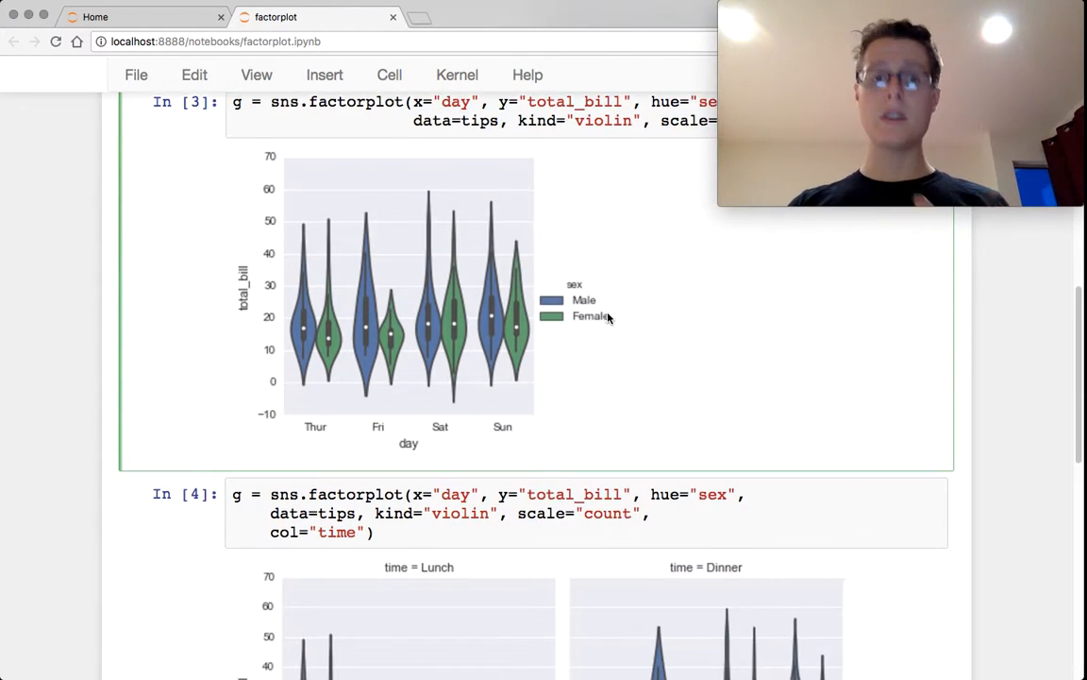
scroll("down", 3)
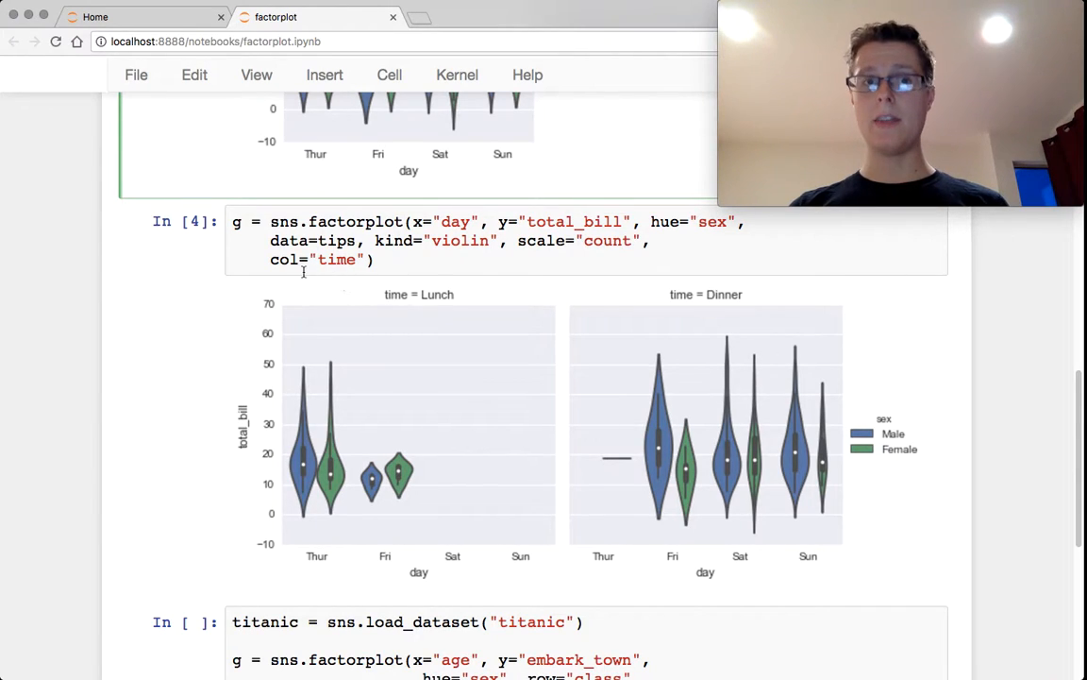
mouse_move(561, 408)
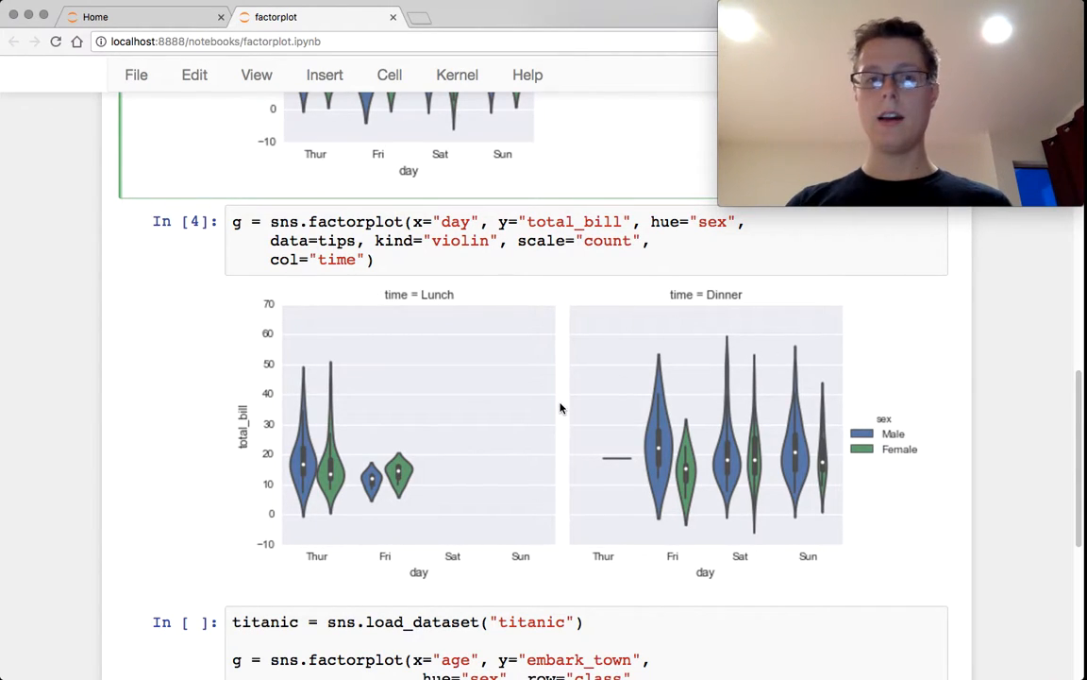
scroll("down", 3)
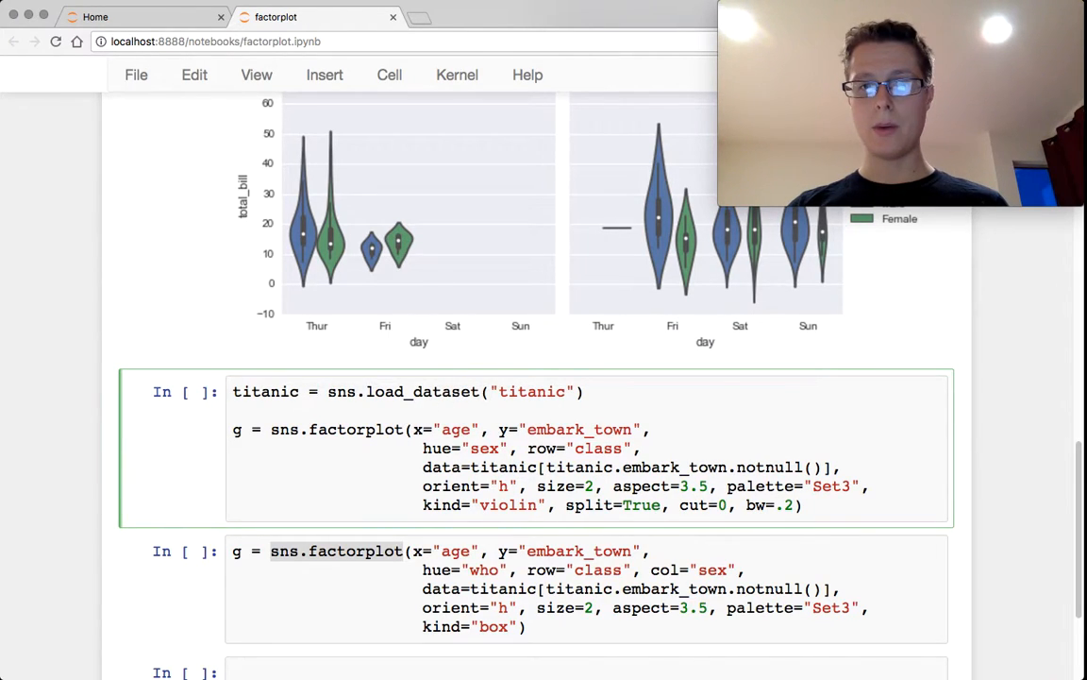
Run the Titanic cell and scroll through the split age violins by embark town.
key("shift+enter")
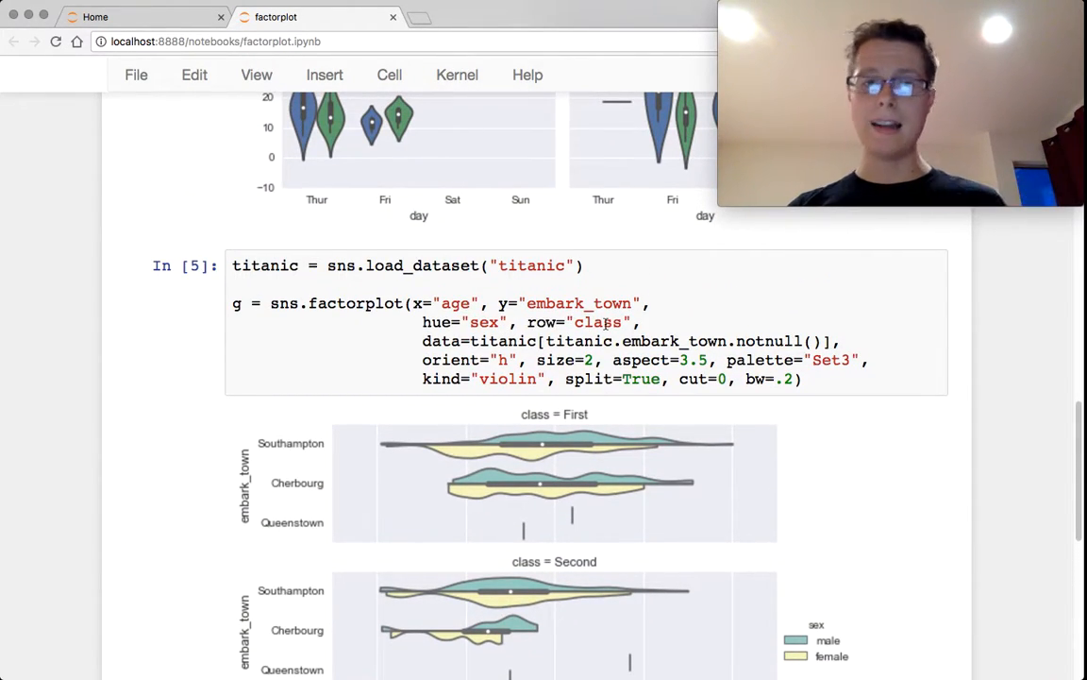
scroll("down", 3)
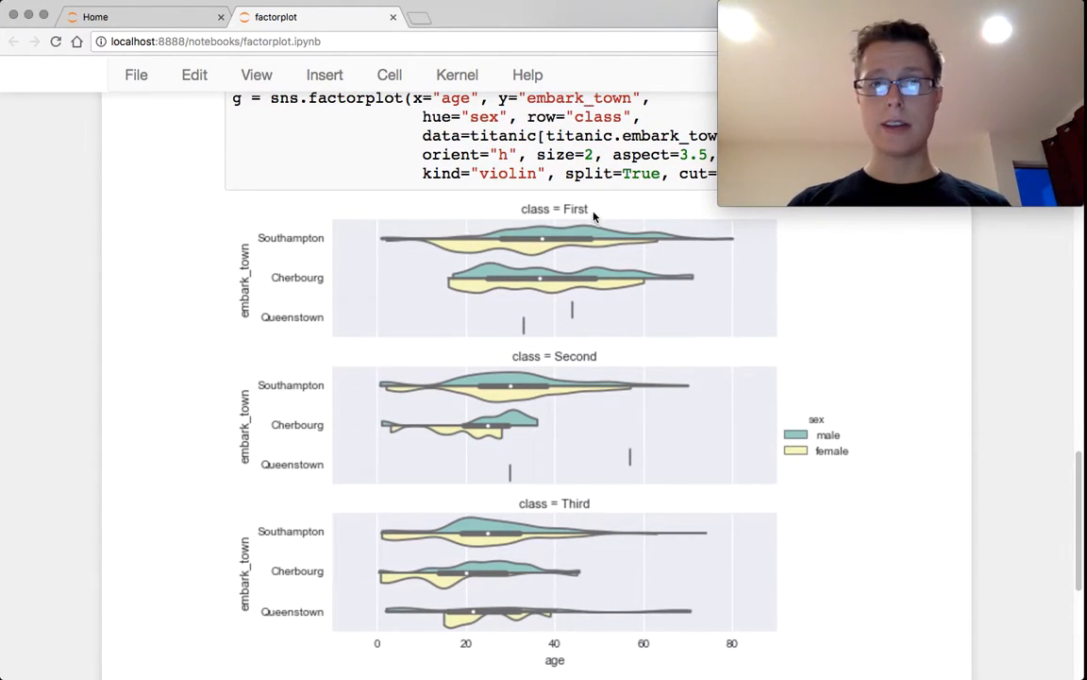
mouse_move(350, 491)
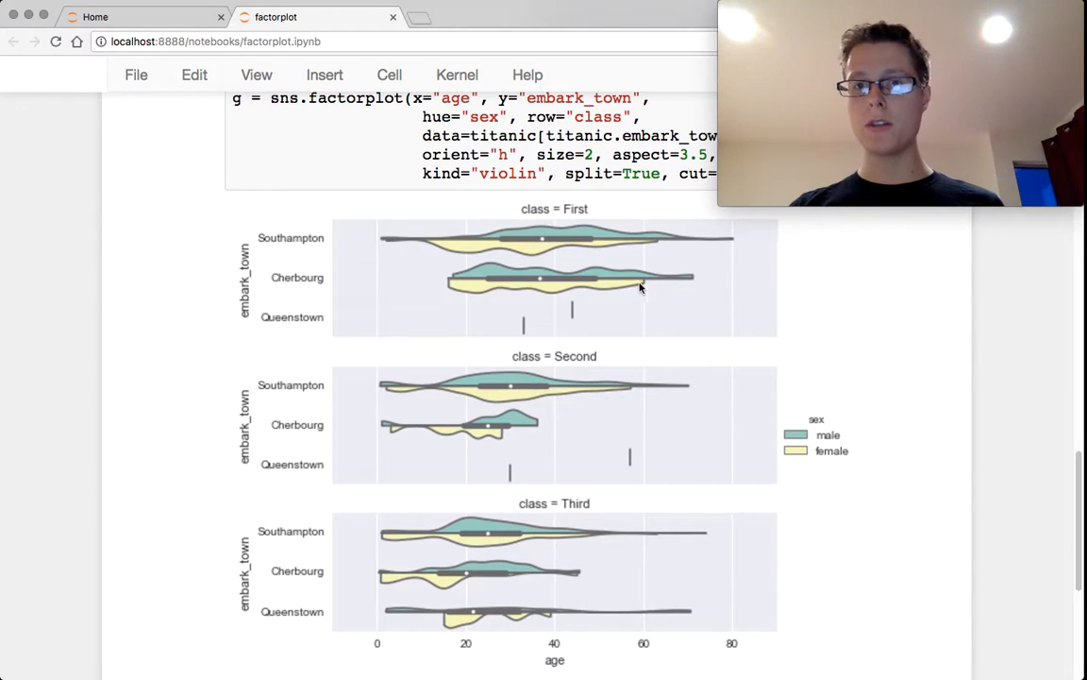
mouse_move(580, 237)
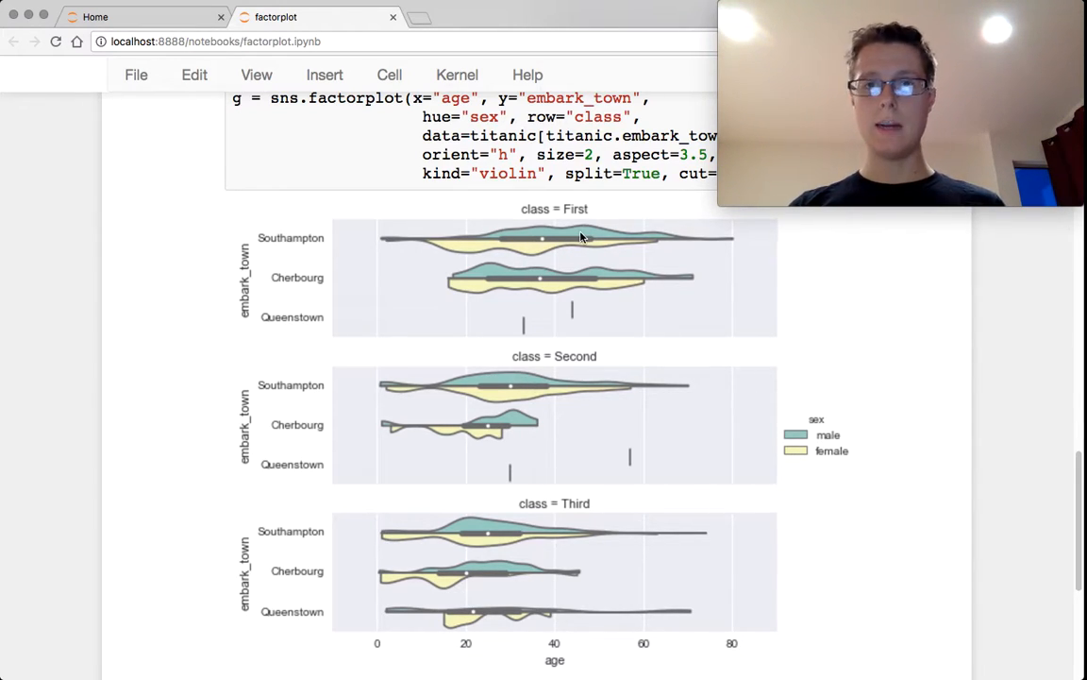
mouse_move(564, 352)
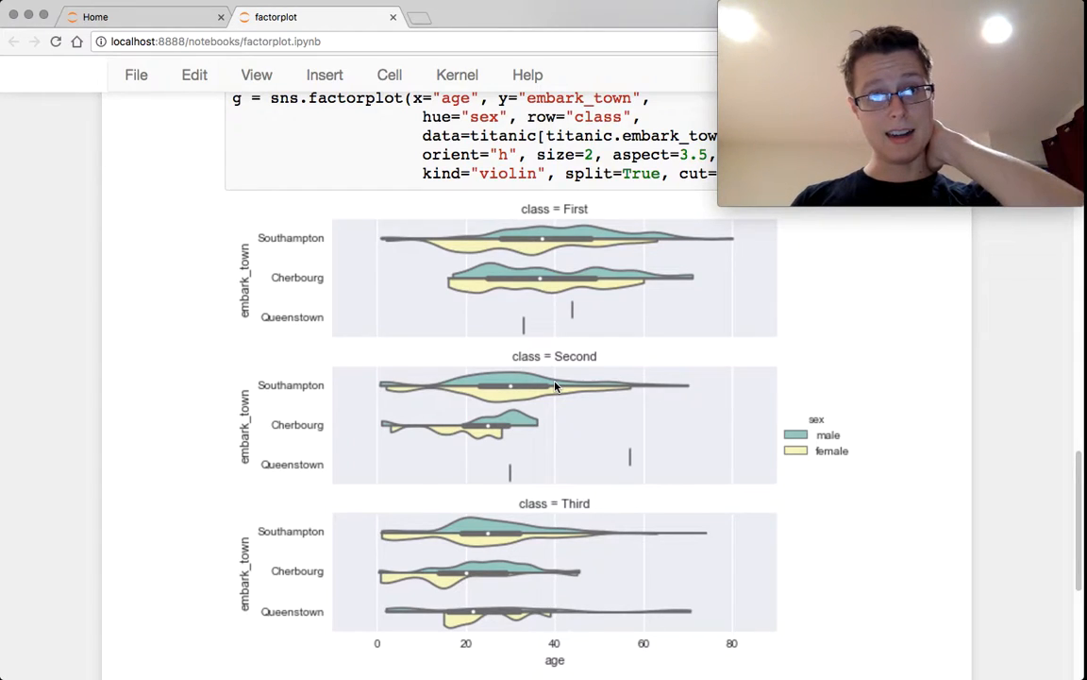
Scroll down to the Titanic box plot cell faceted by class and sex.
scroll("down", 3)
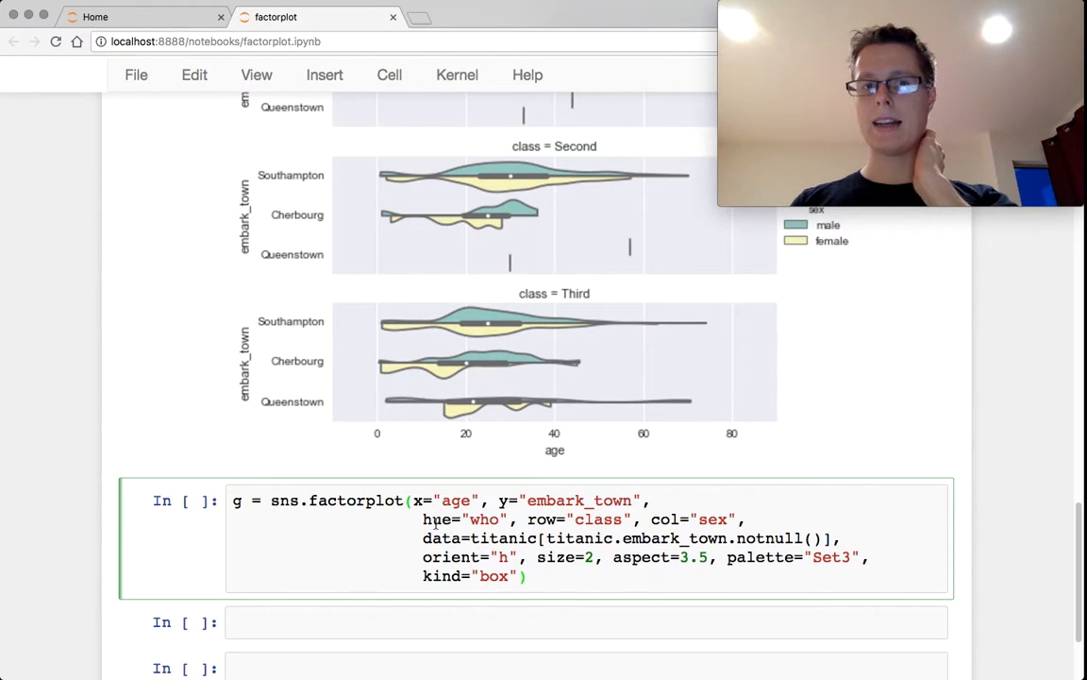
scroll("down", 3)
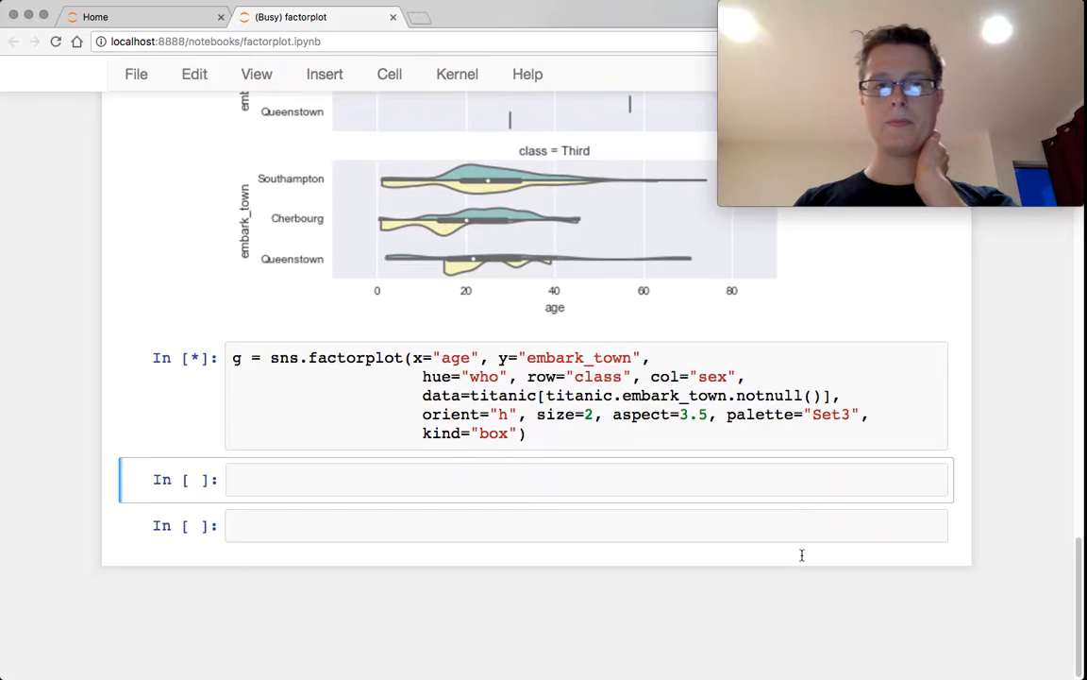
Run the box plot cell and scroll to the age-by-embark-town grid coloured by who.
key("shift+enter")
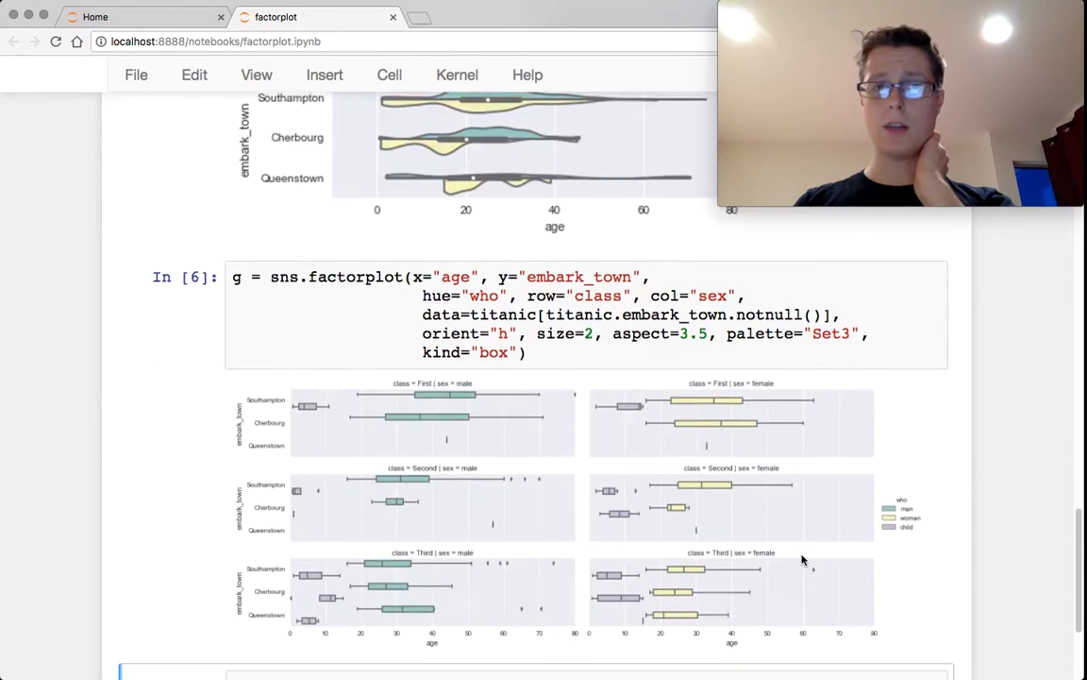
scroll("down", 3)
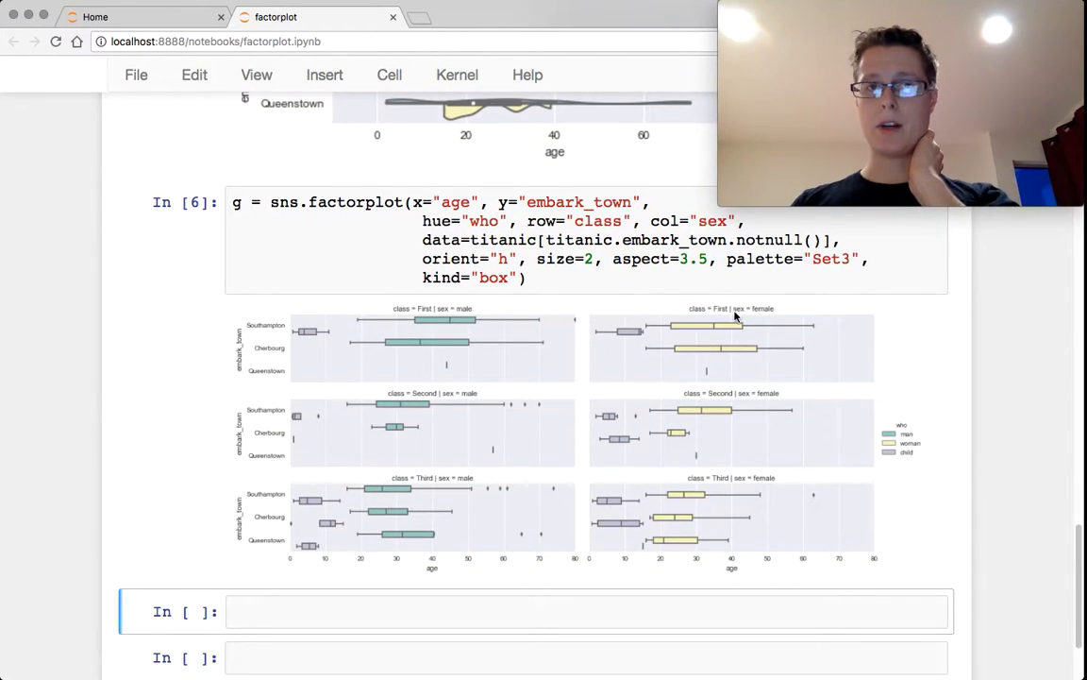
mouse_move(746, 328)
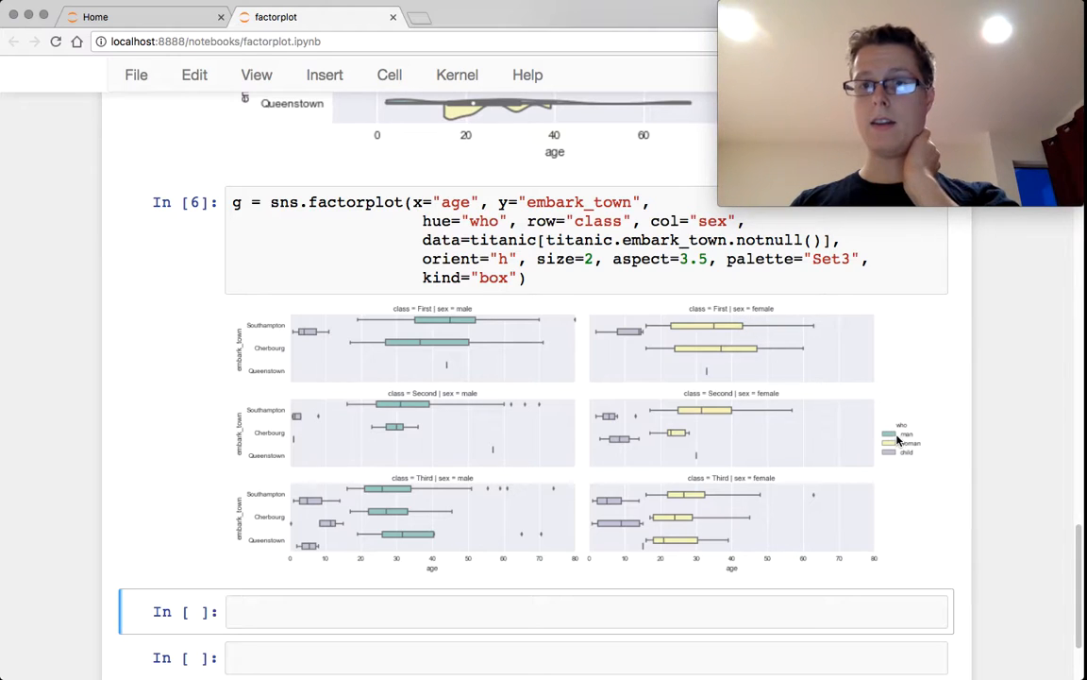
mouse_move(900, 464)
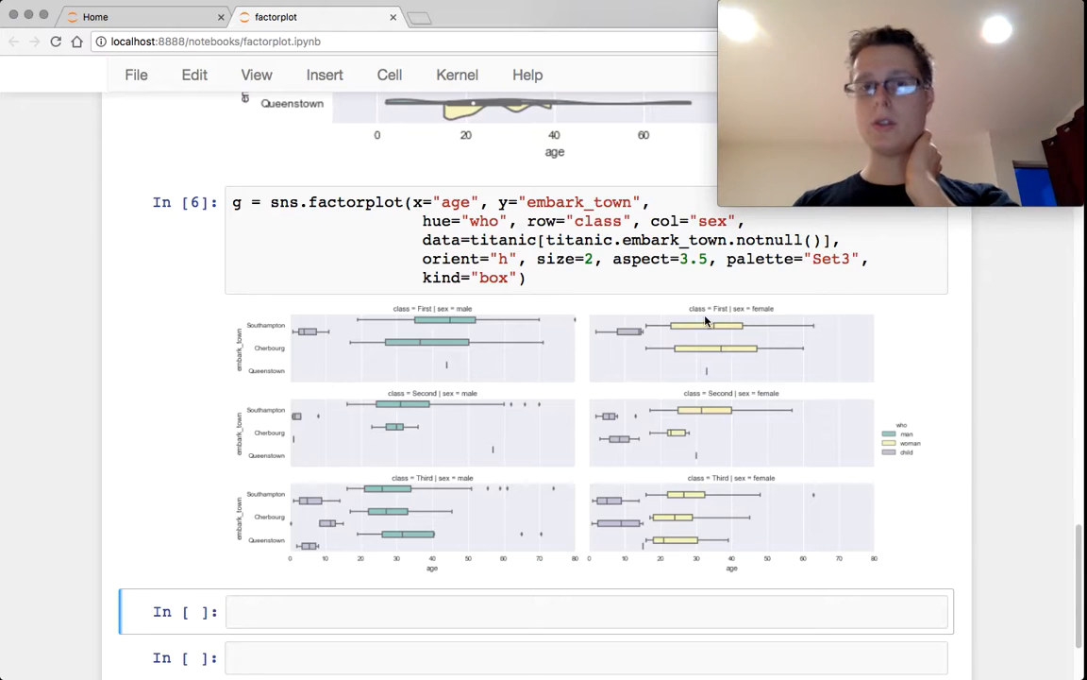
mouse_move(465, 331)
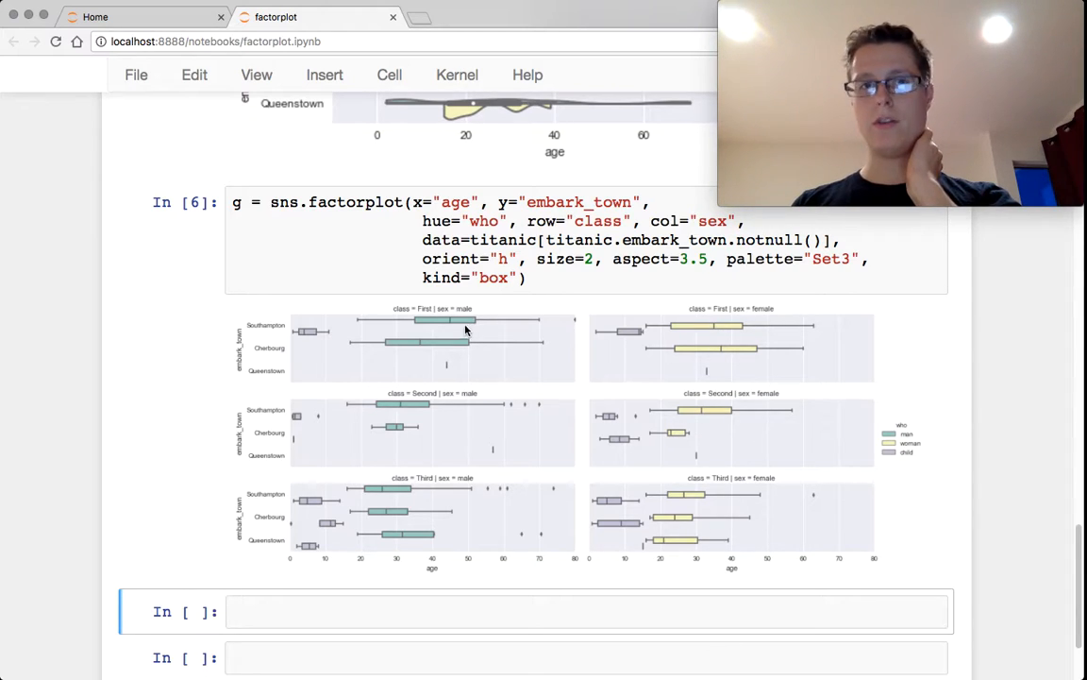
mouse_move(453, 569)
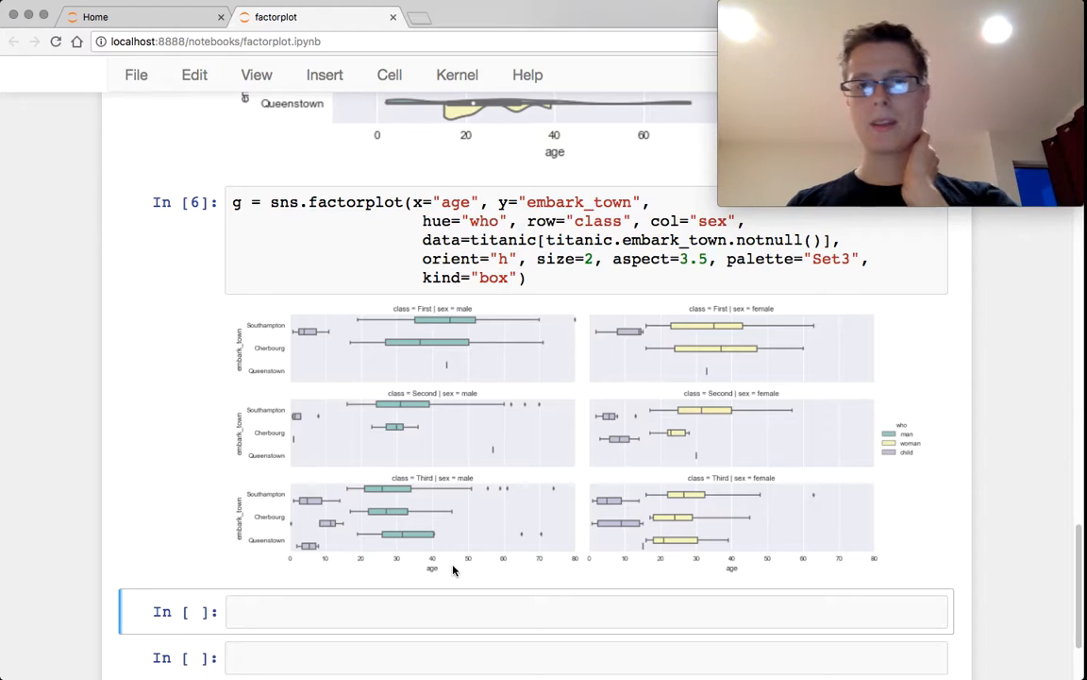
mouse_move(670, 328)
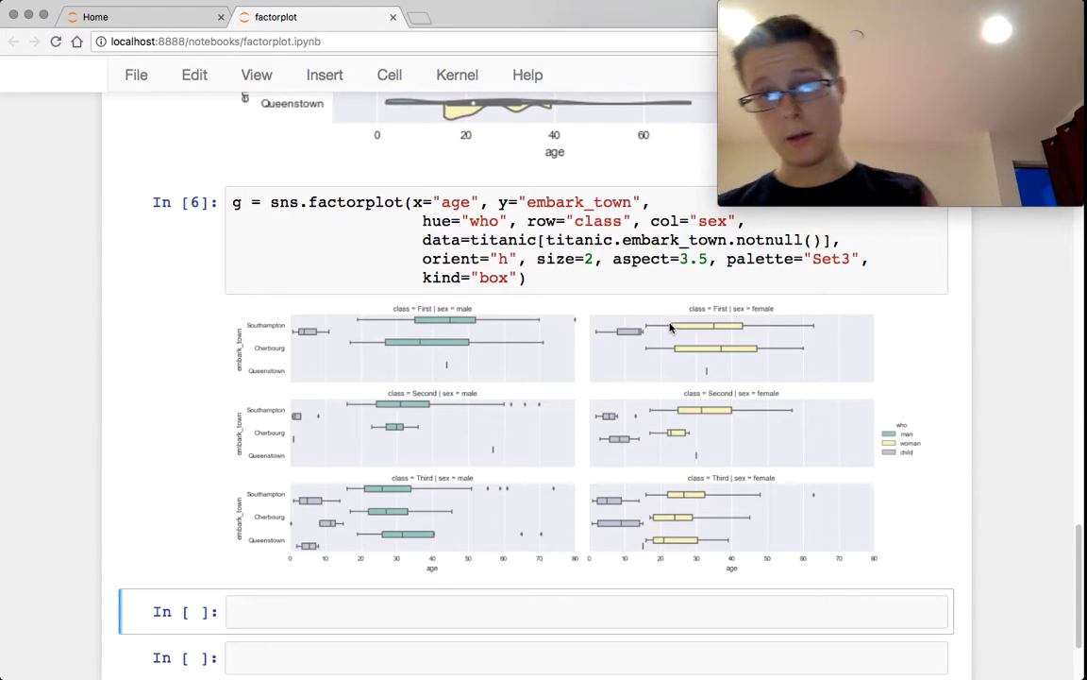
mouse_move(421, 598)
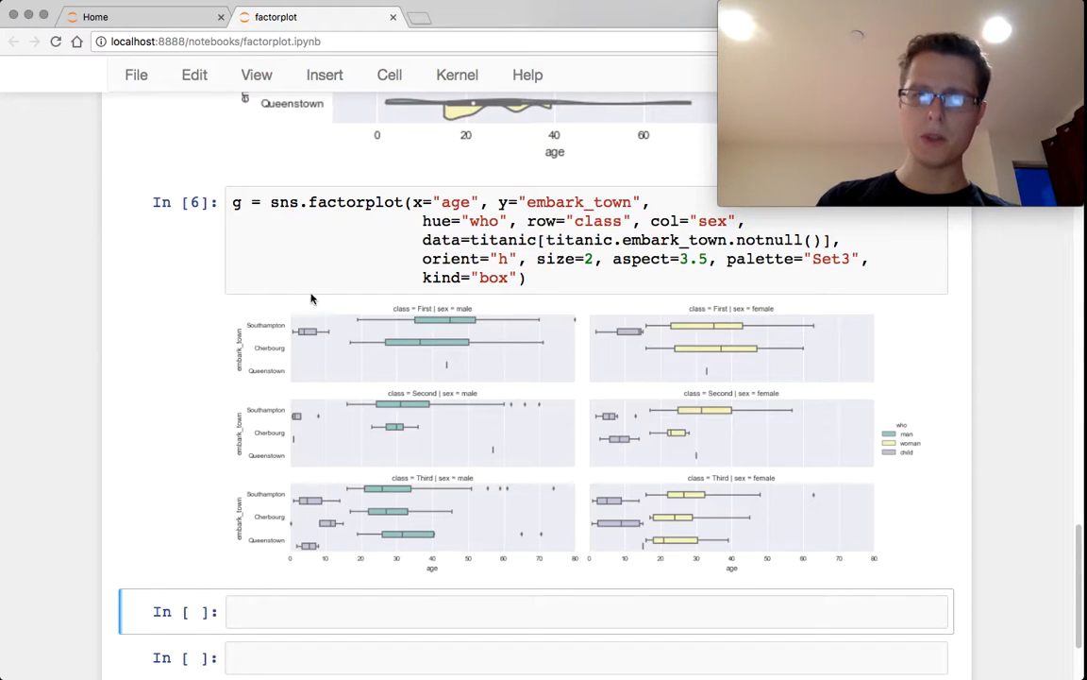
mouse_move(560, 476)
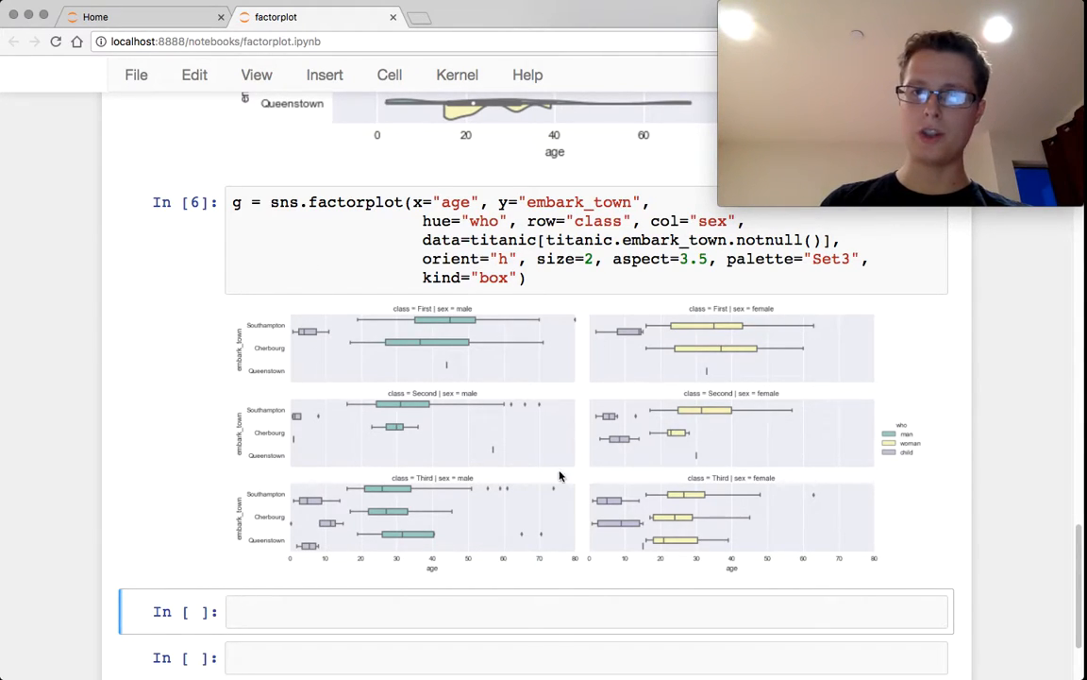
mouse_move(296, 592)
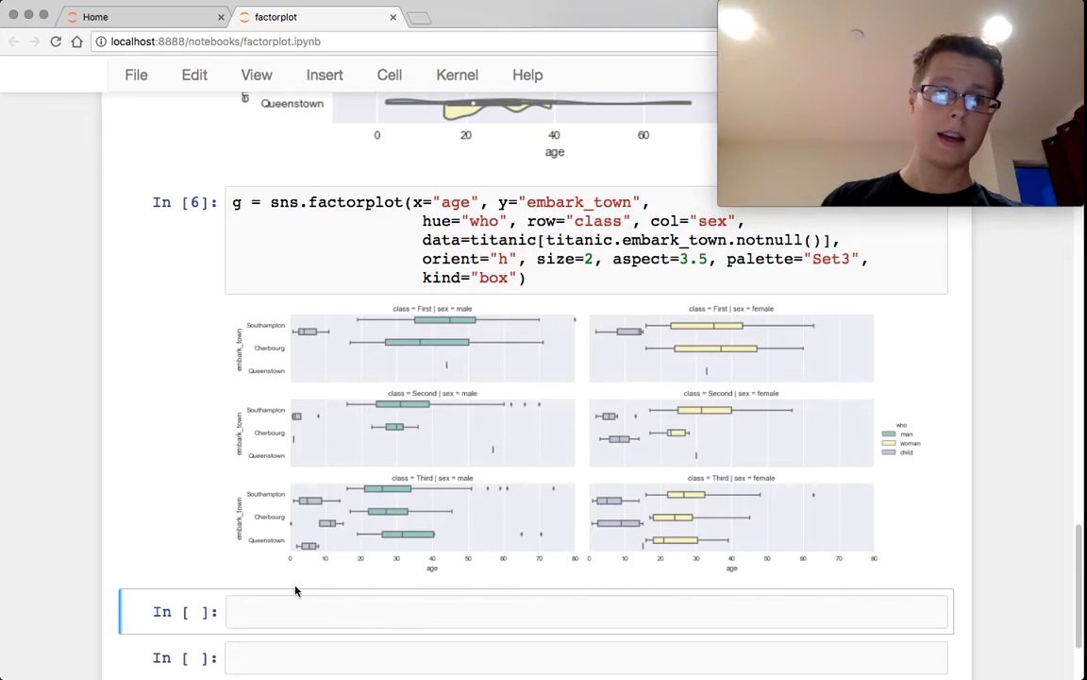